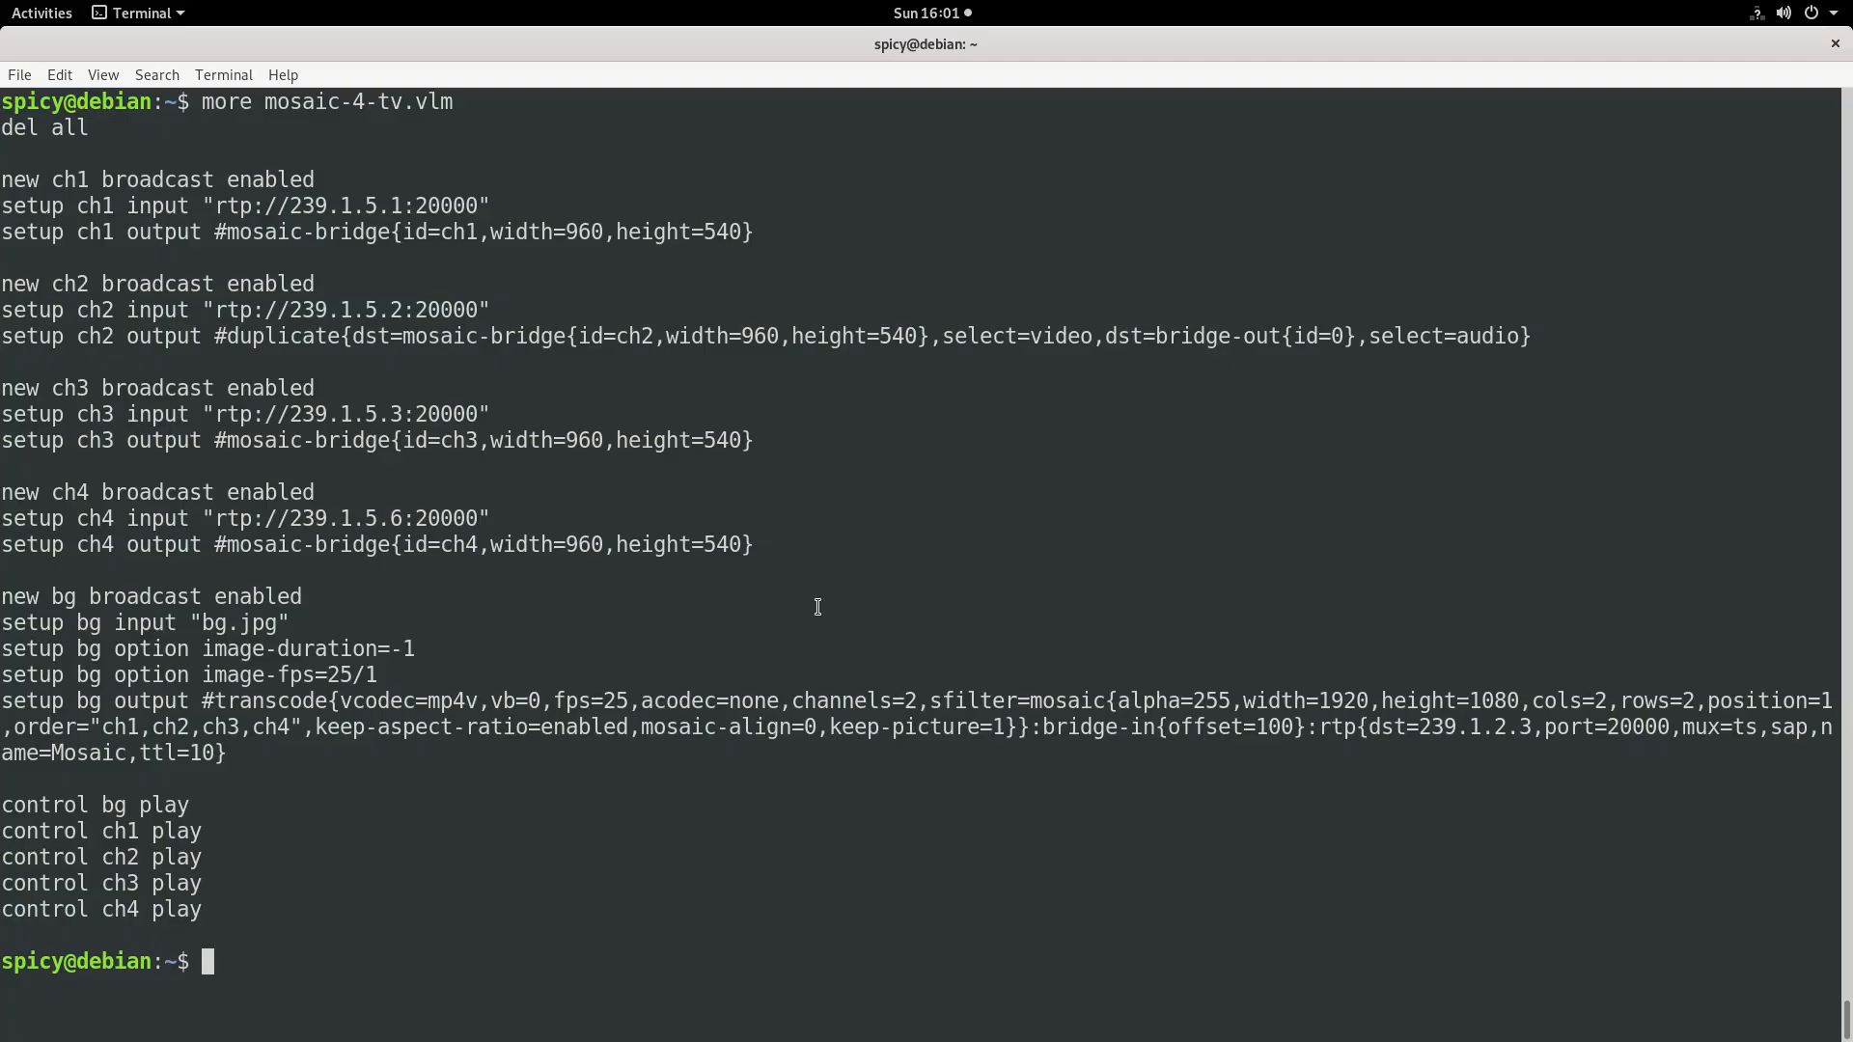
{"action": "mouse_move", "coordinate": [232, 623]}
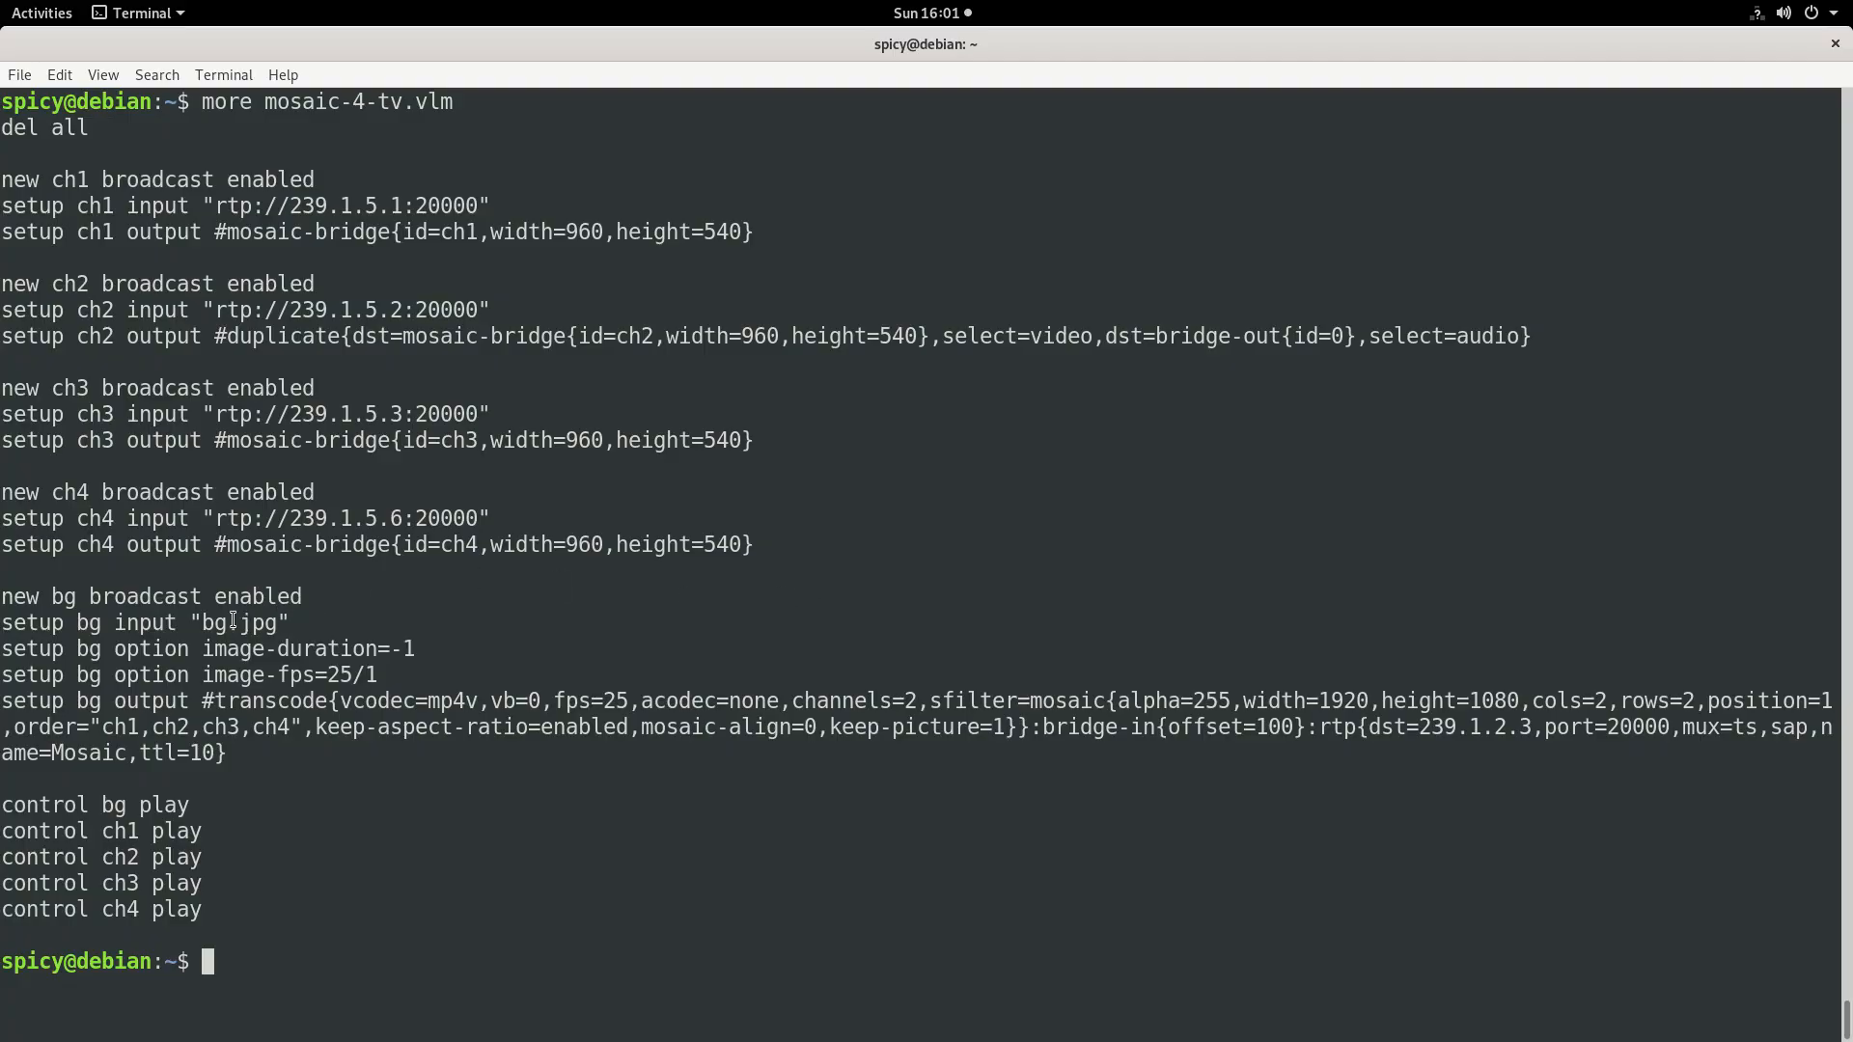
Step: Preview bg.jpg with eog, confirming a blank white 1920x1080 background image
{"action": "double_click", "coordinate": [238, 622]}
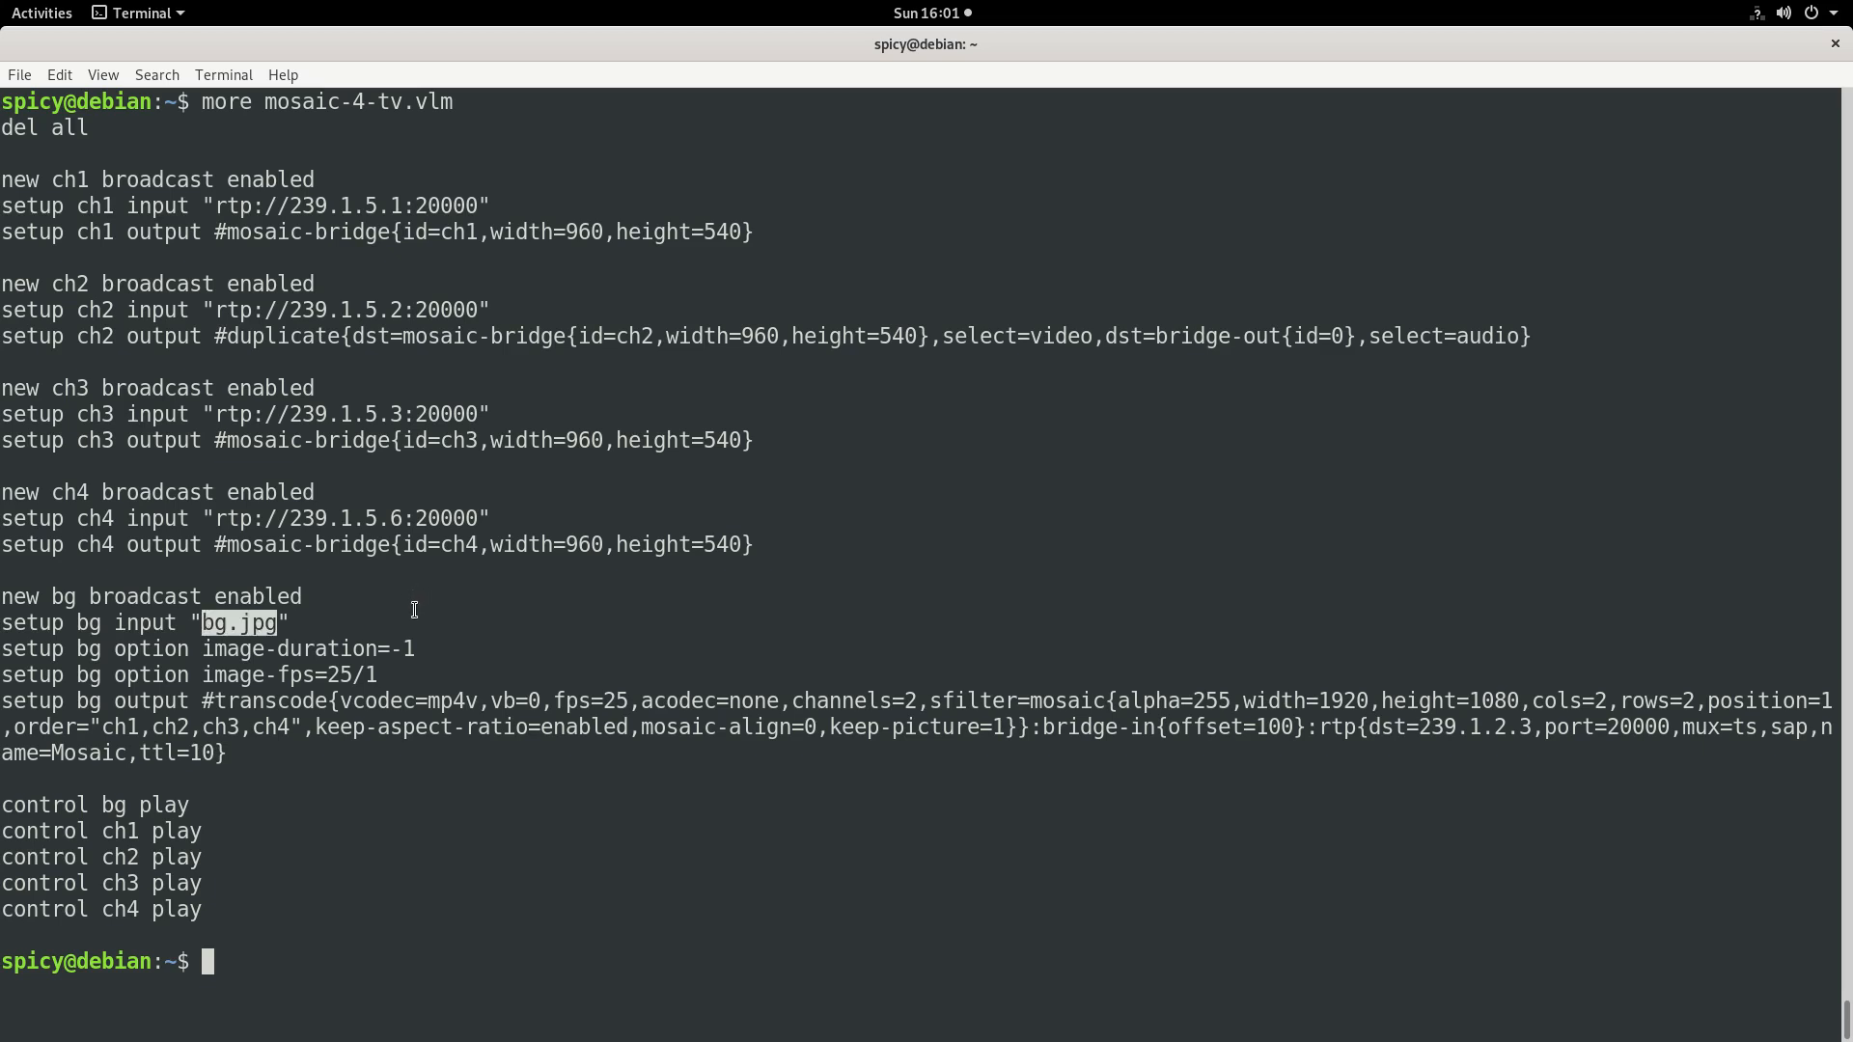
{"action": "mouse_move", "coordinate": [199, 617]}
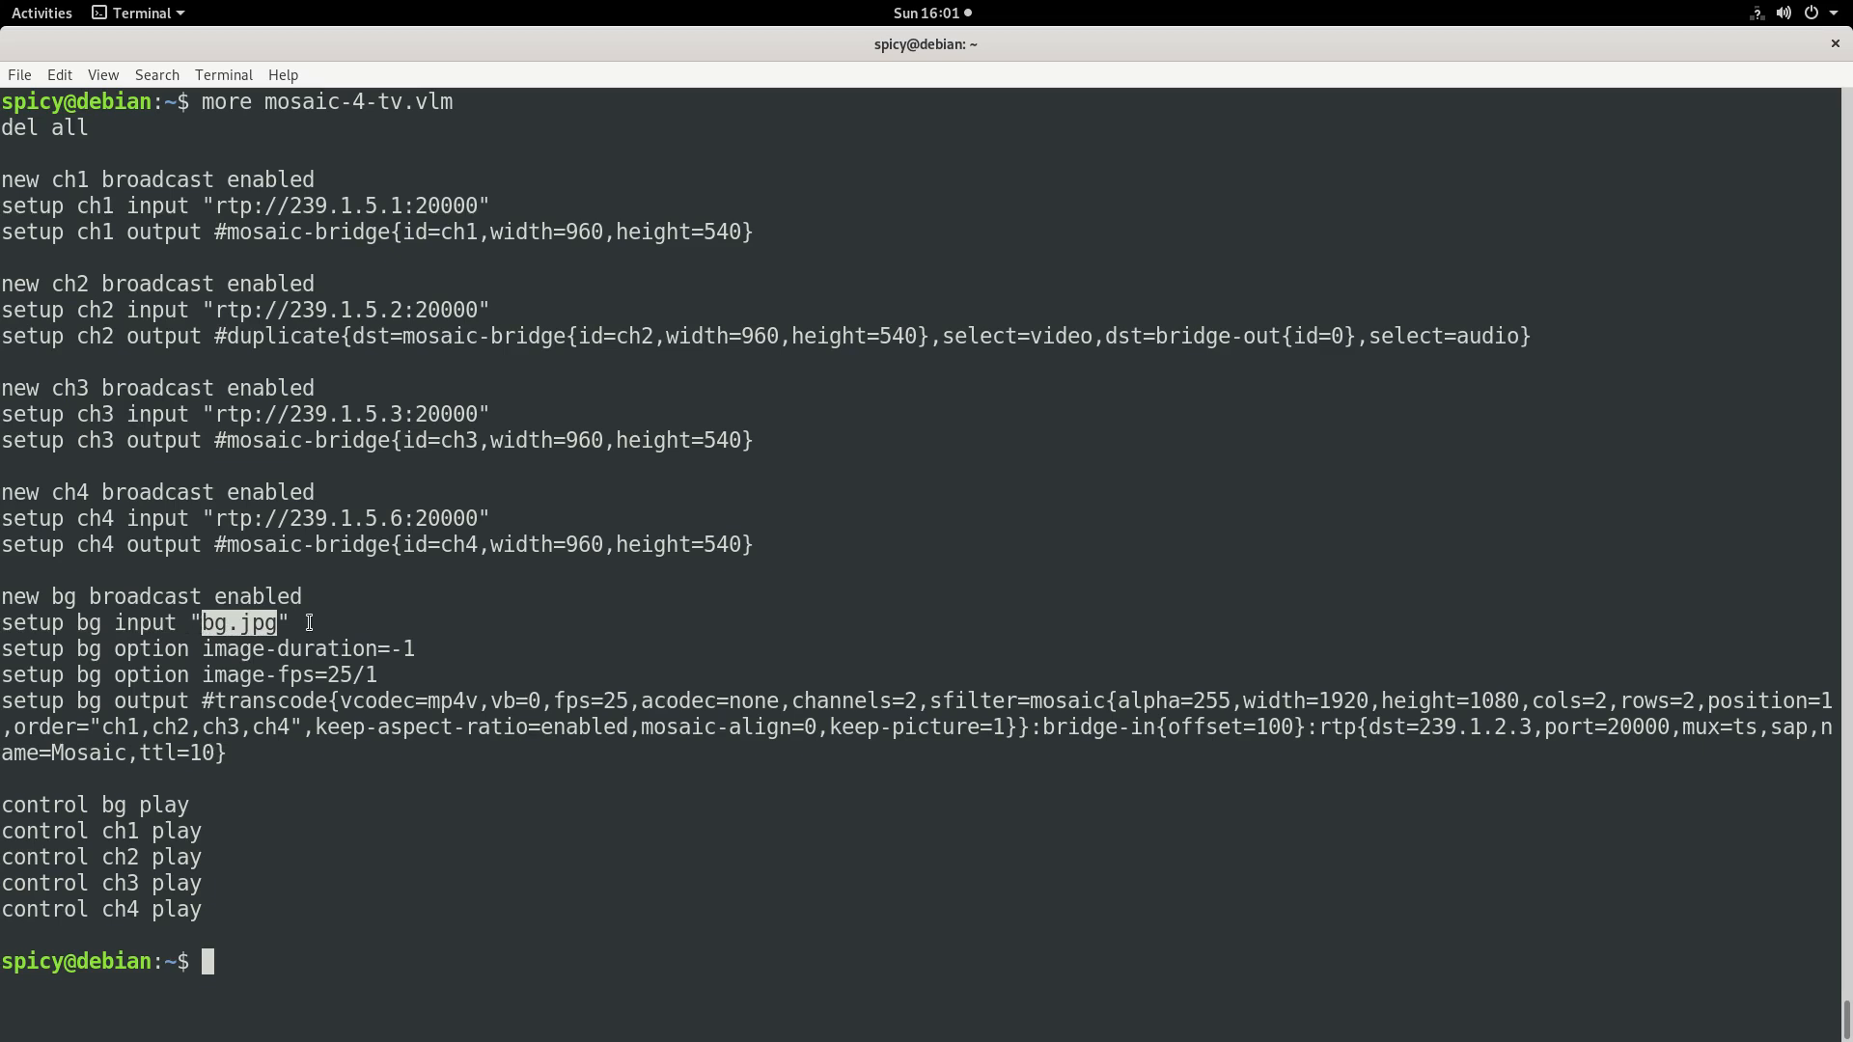
{"action": "mouse_move", "coordinate": [660, 626]}
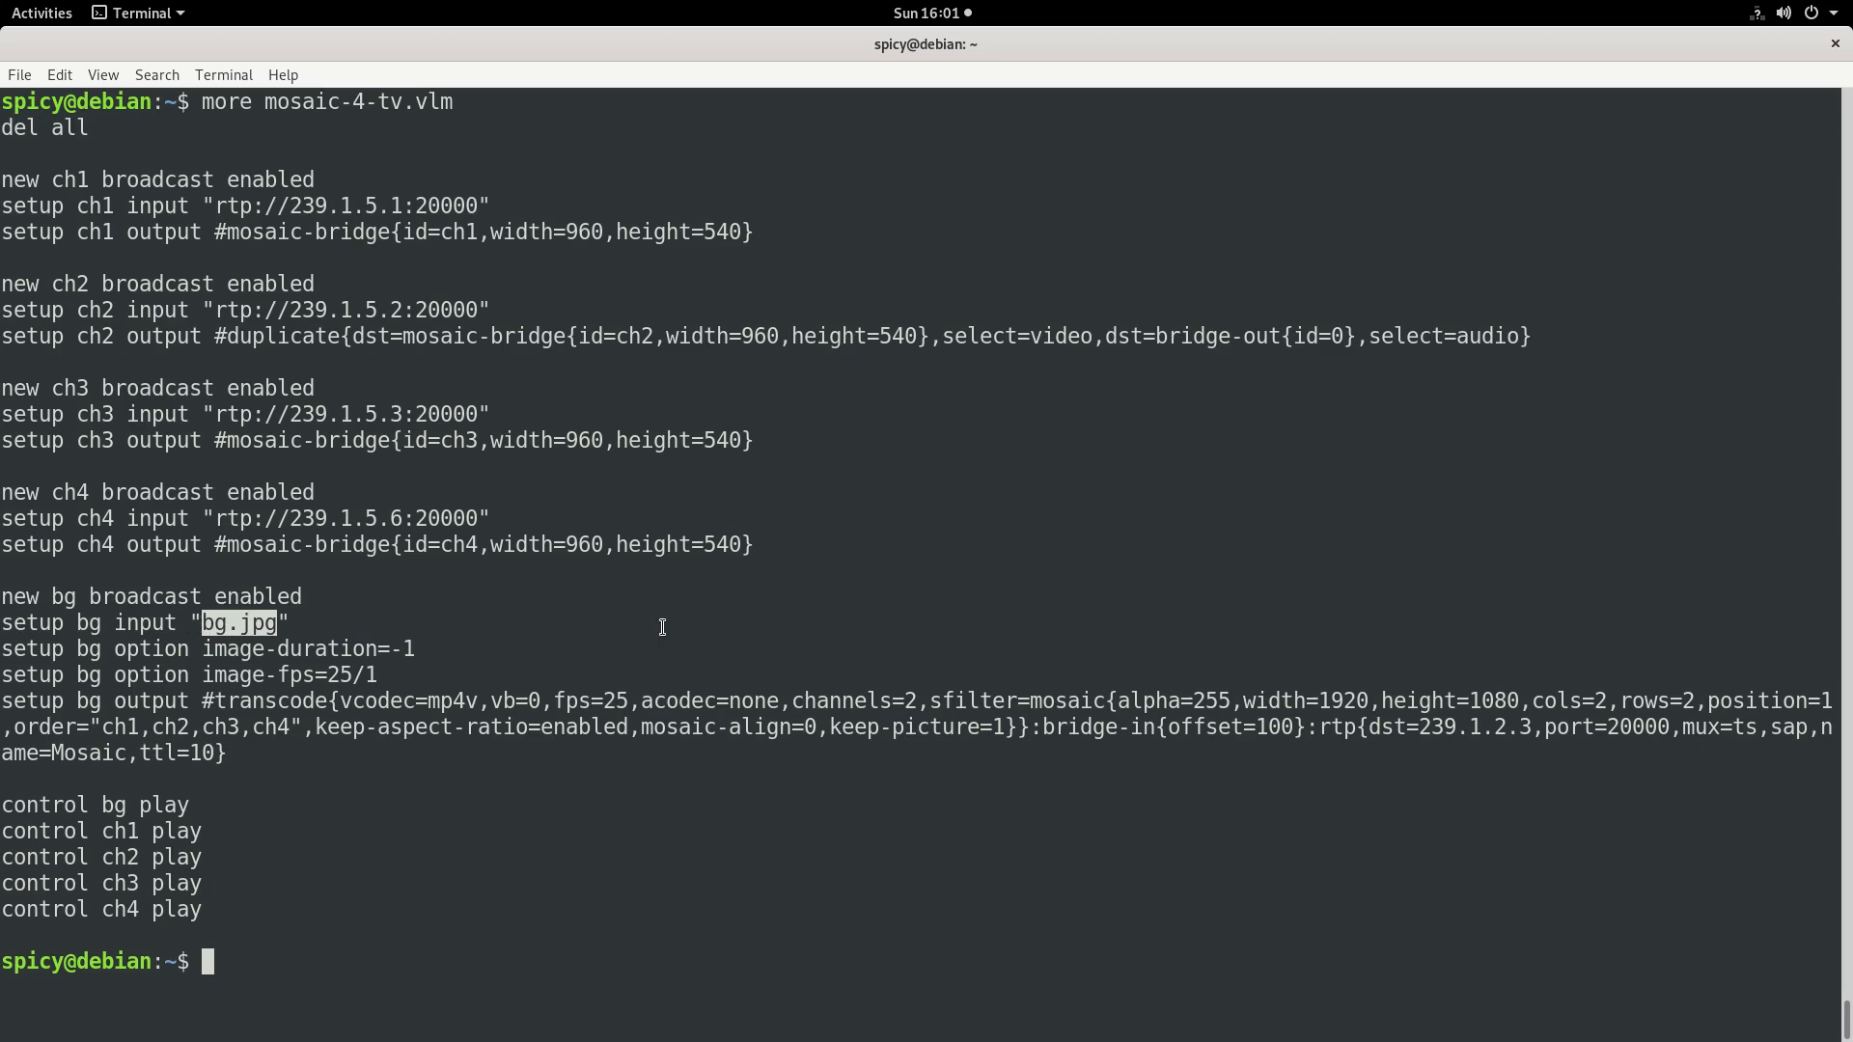
{"action": "type", "text": "eog bg.jpg"}
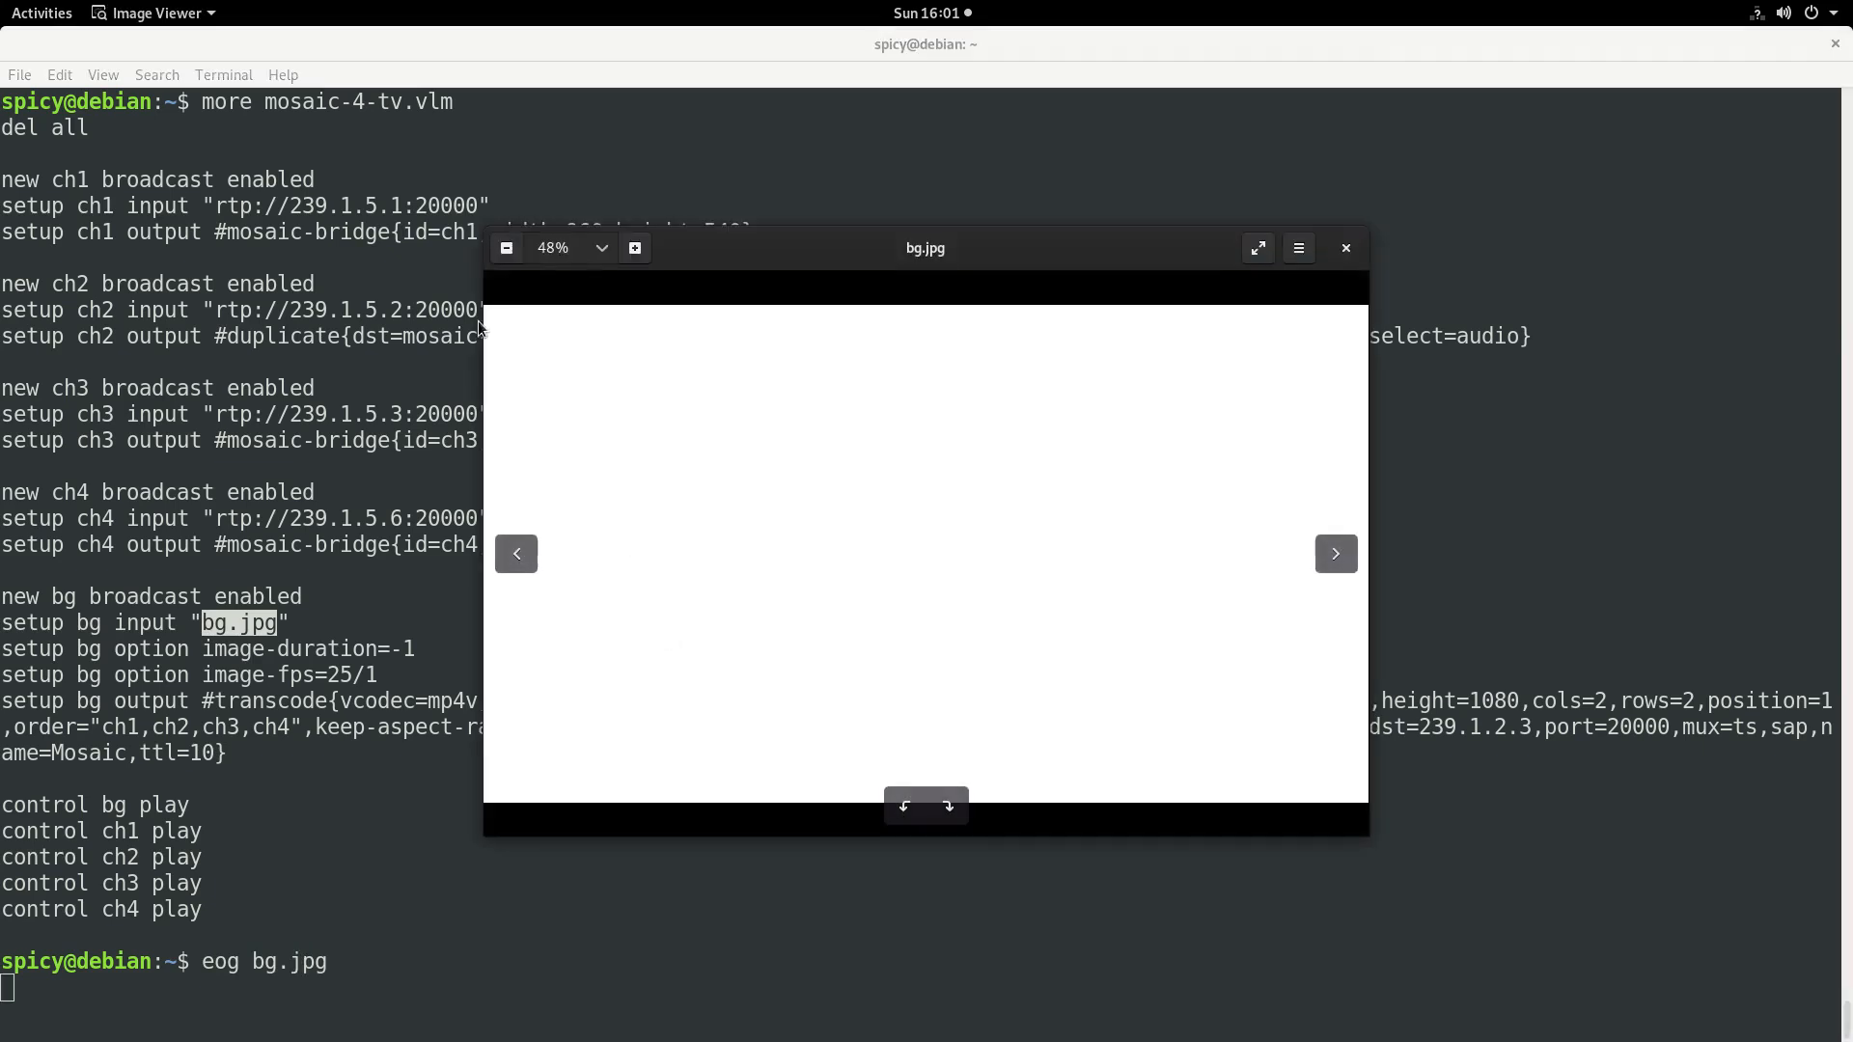
{"action": "mouse_move", "coordinate": [1351, 258]}
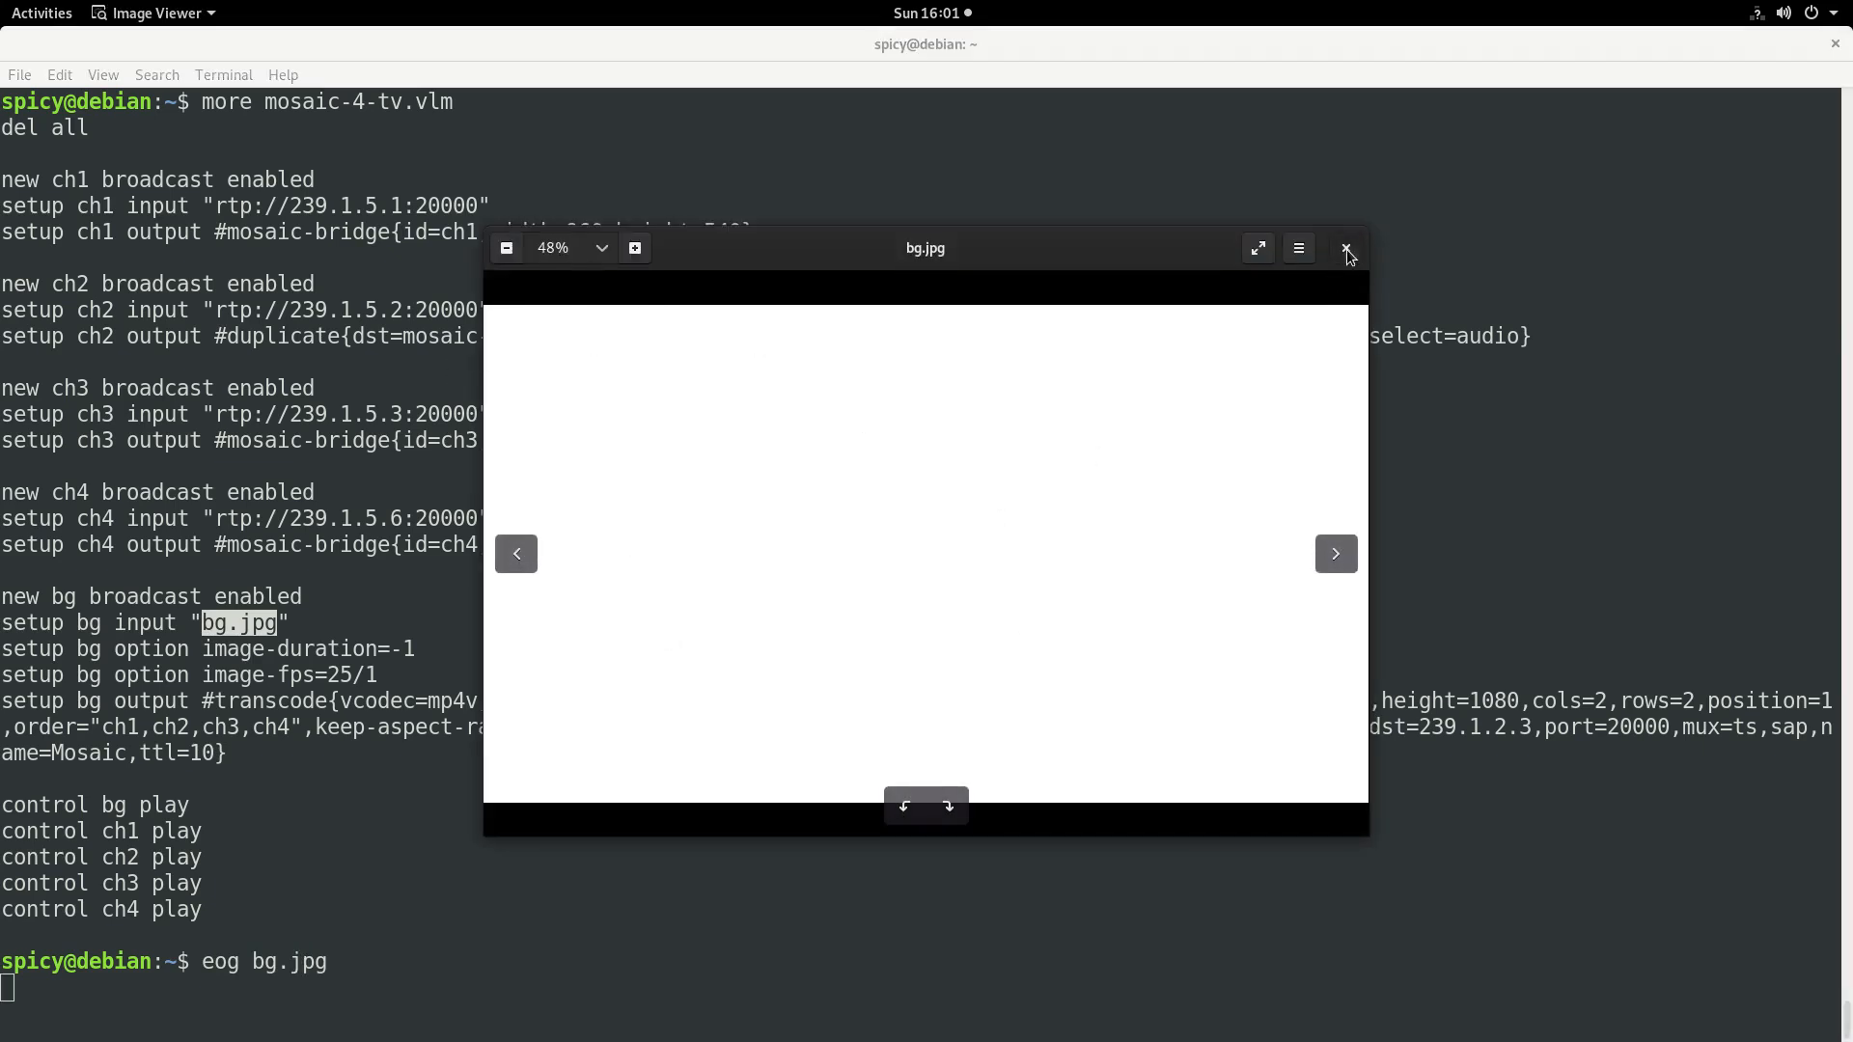
{"action": "left_click", "coordinate": [1344, 248]}
{"action": "type", "text": "mediainfo bg.jpg"}
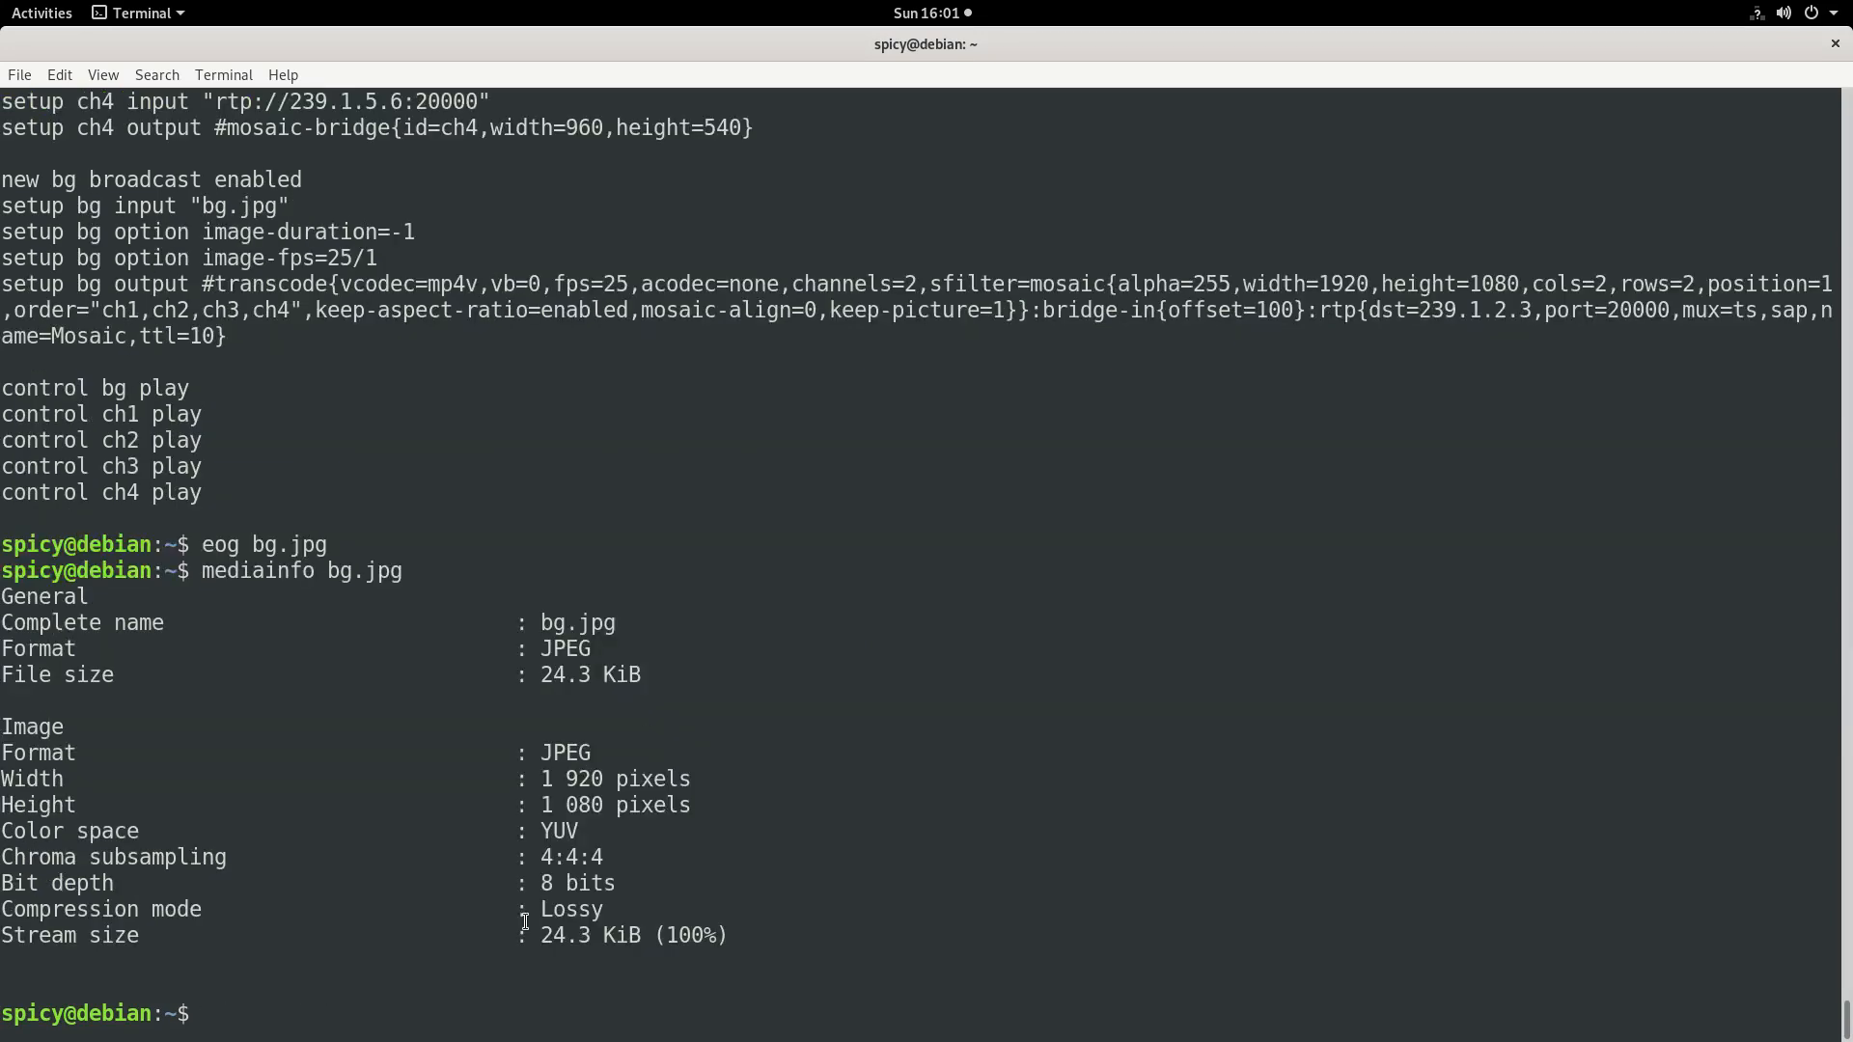
{"action": "double_click", "coordinate": [562, 805]}
{"action": "type", "text": "more mosaic-4-tv.vlm"}
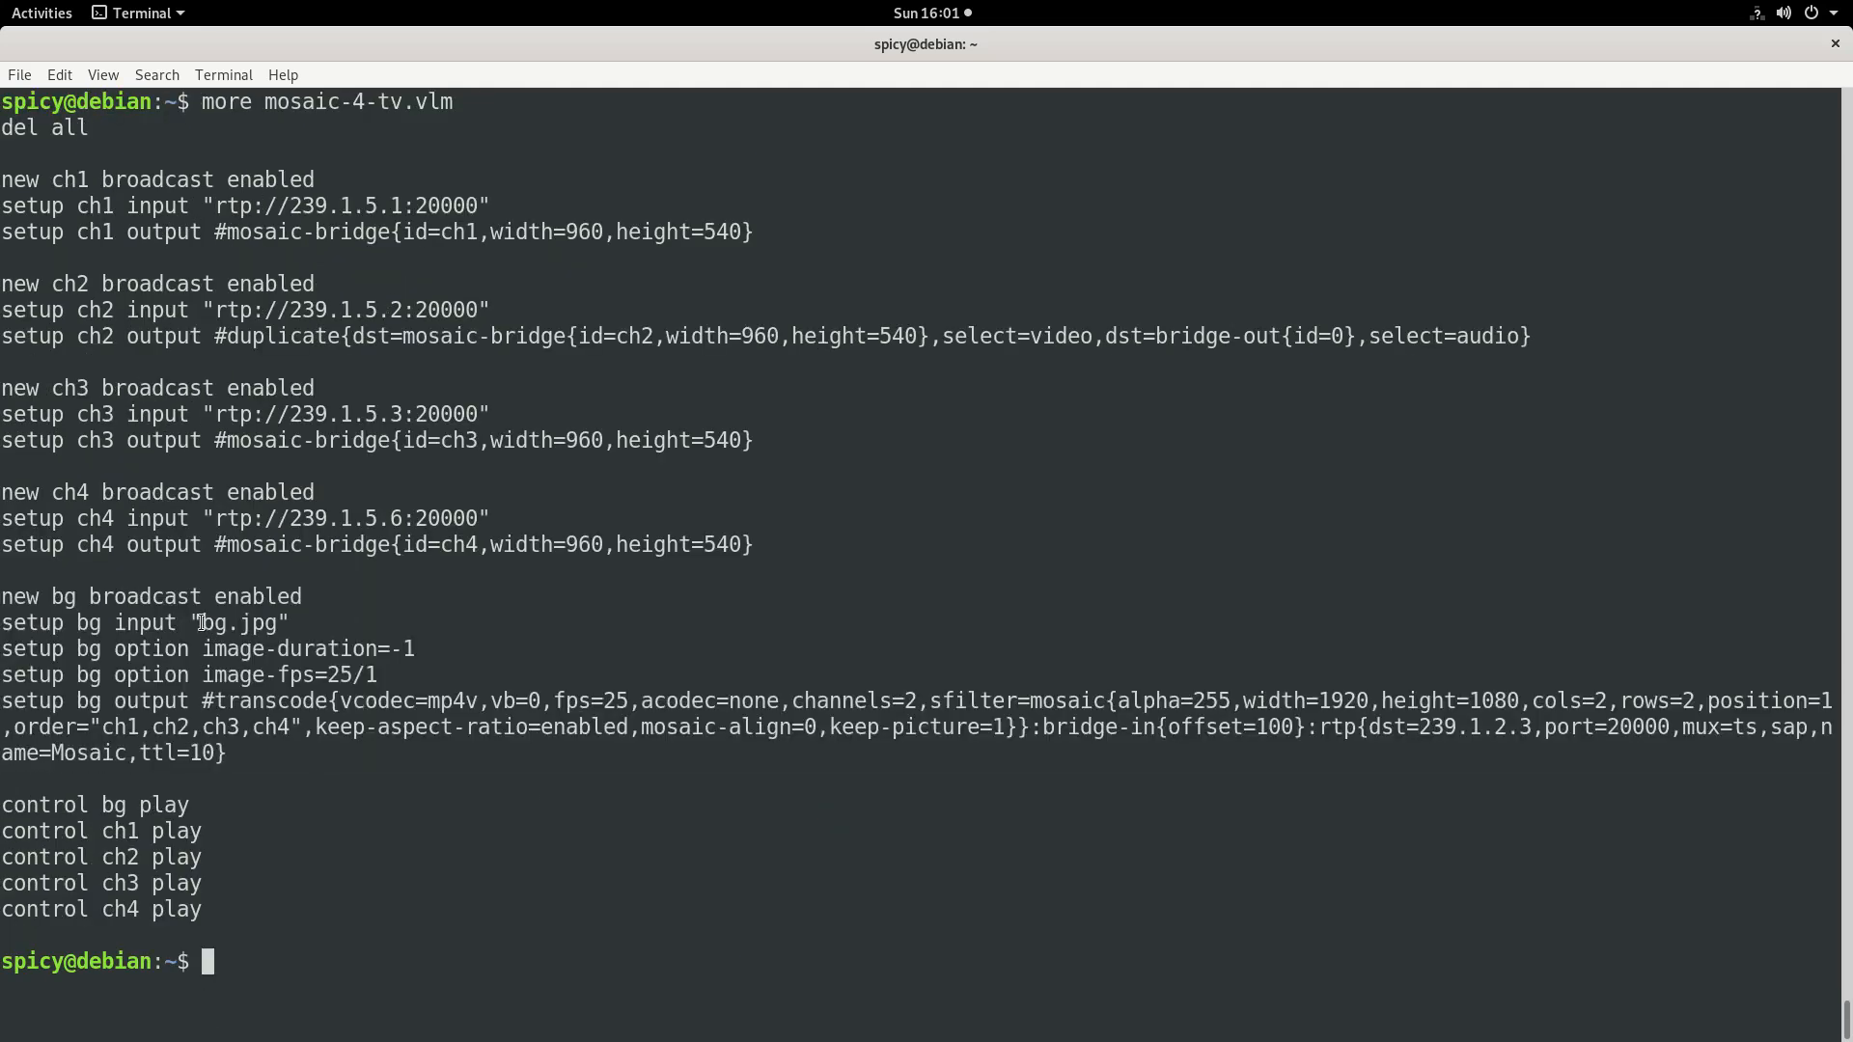
{"action": "double_click", "coordinate": [240, 623]}
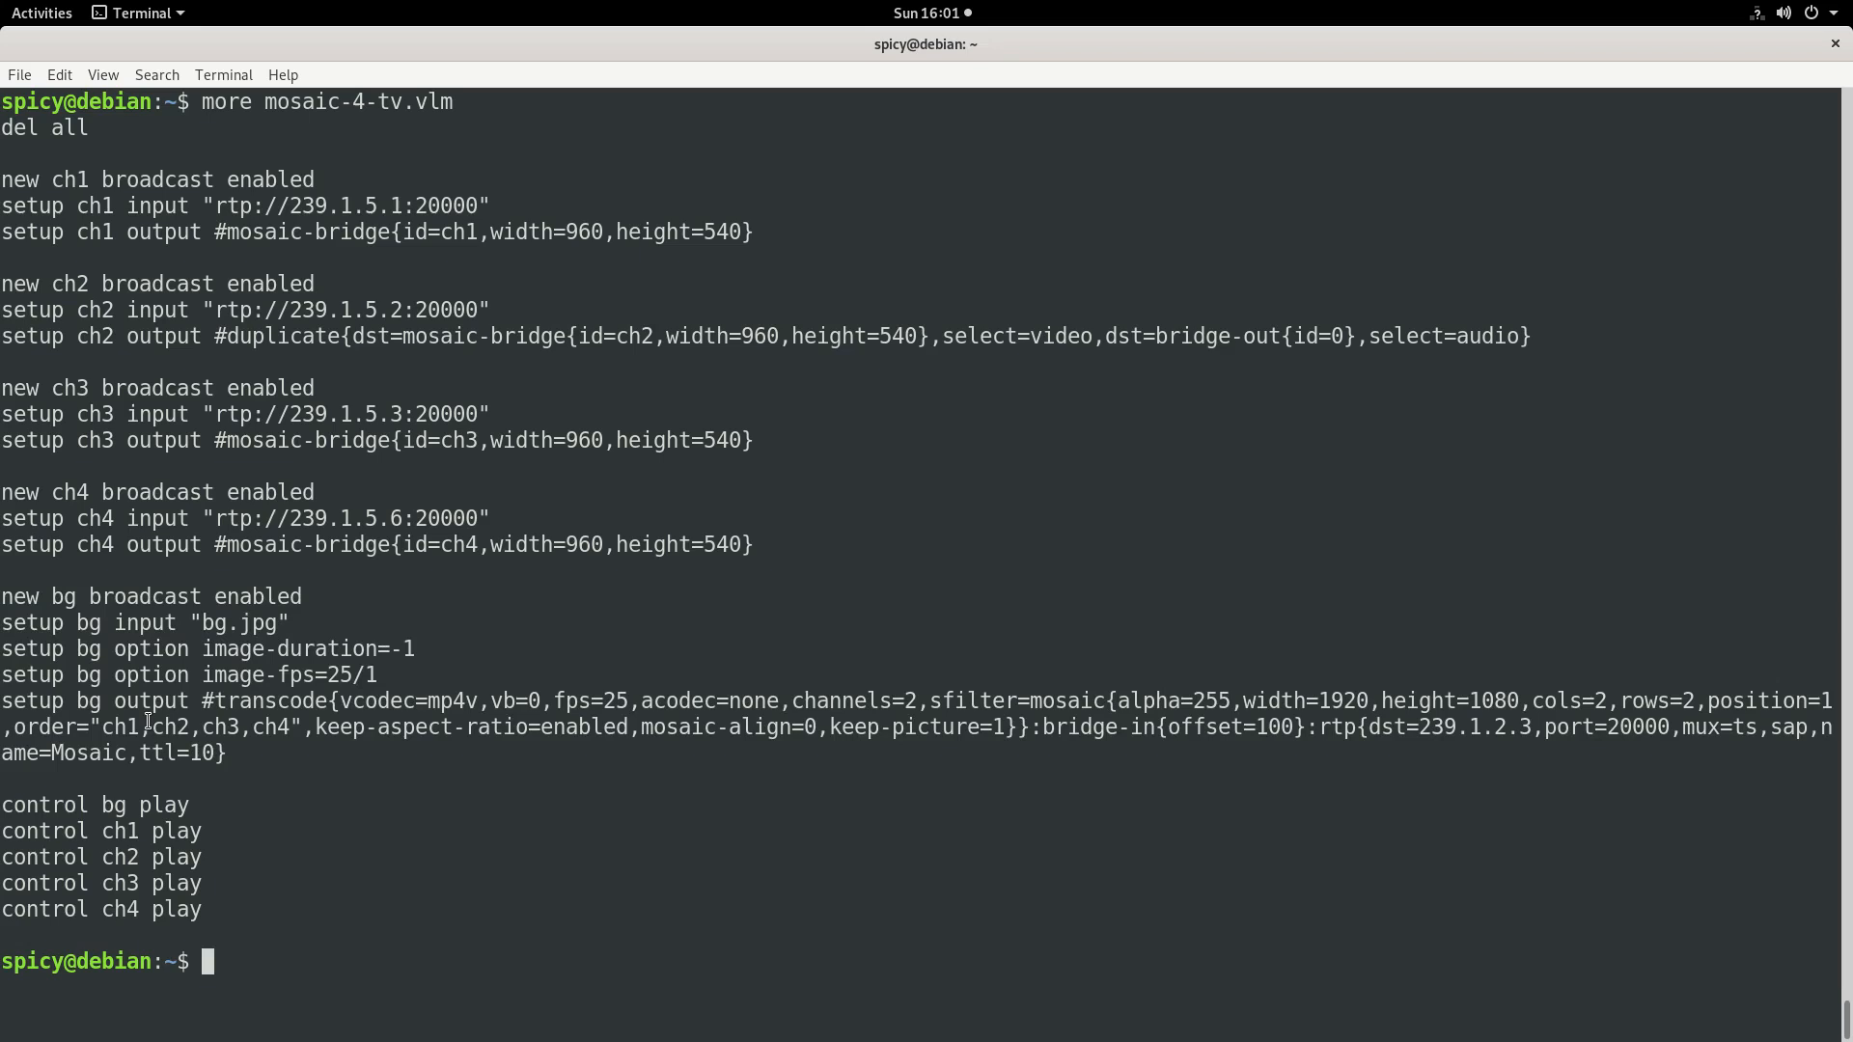
{"action": "double_click", "coordinate": [338, 674]}
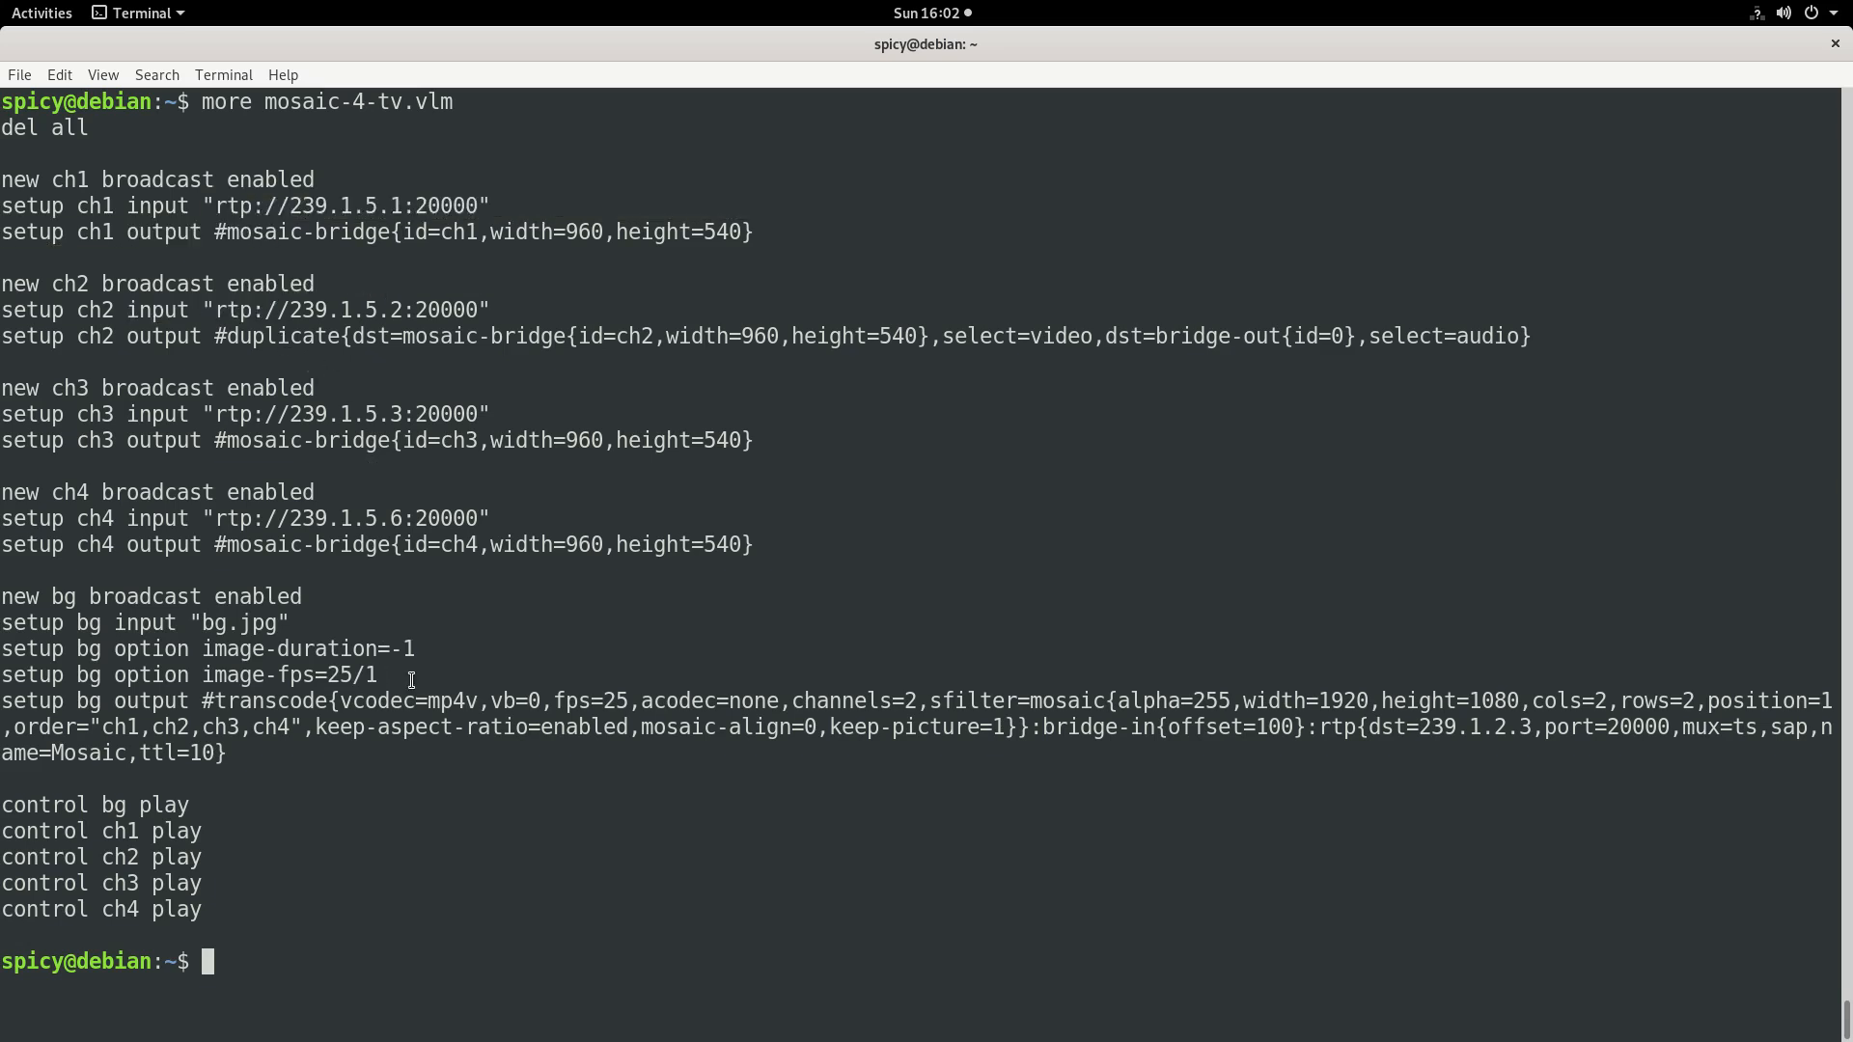
{"action": "mouse_move", "coordinate": [411, 653]}
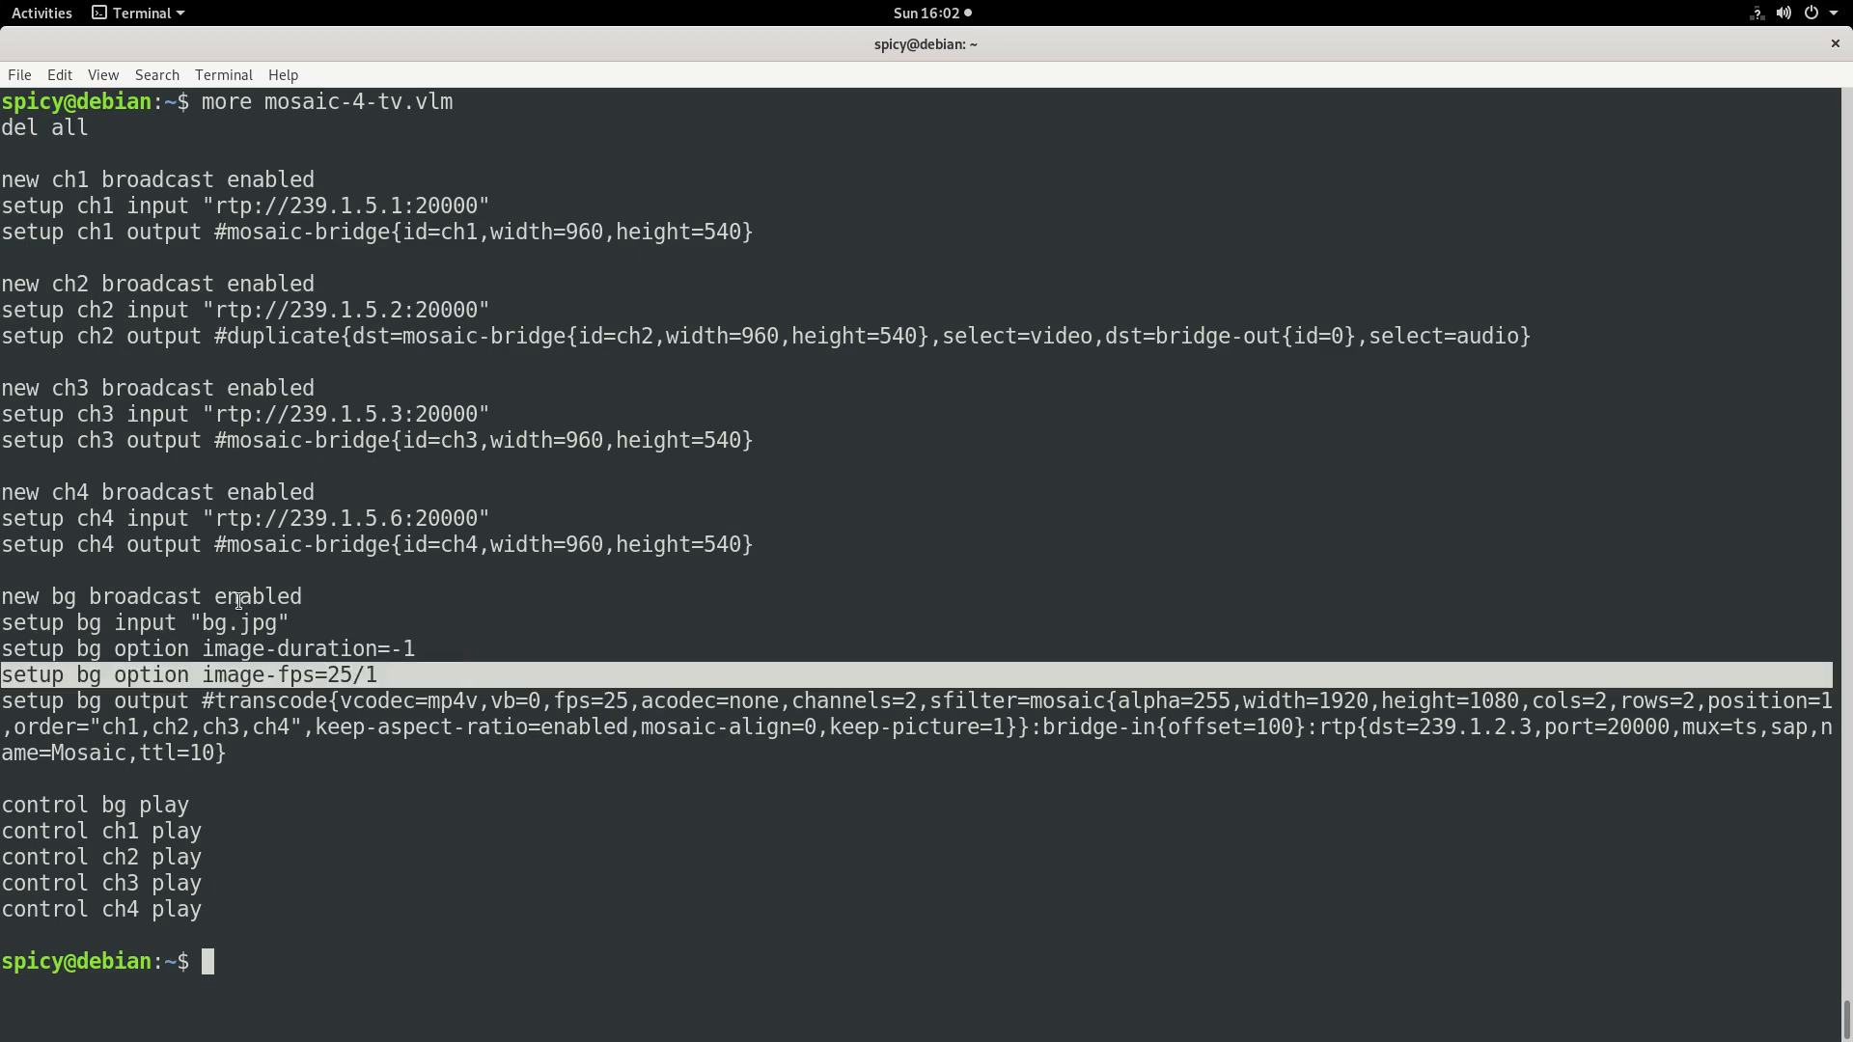
{"action": "mouse_move", "coordinate": [335, 544]}
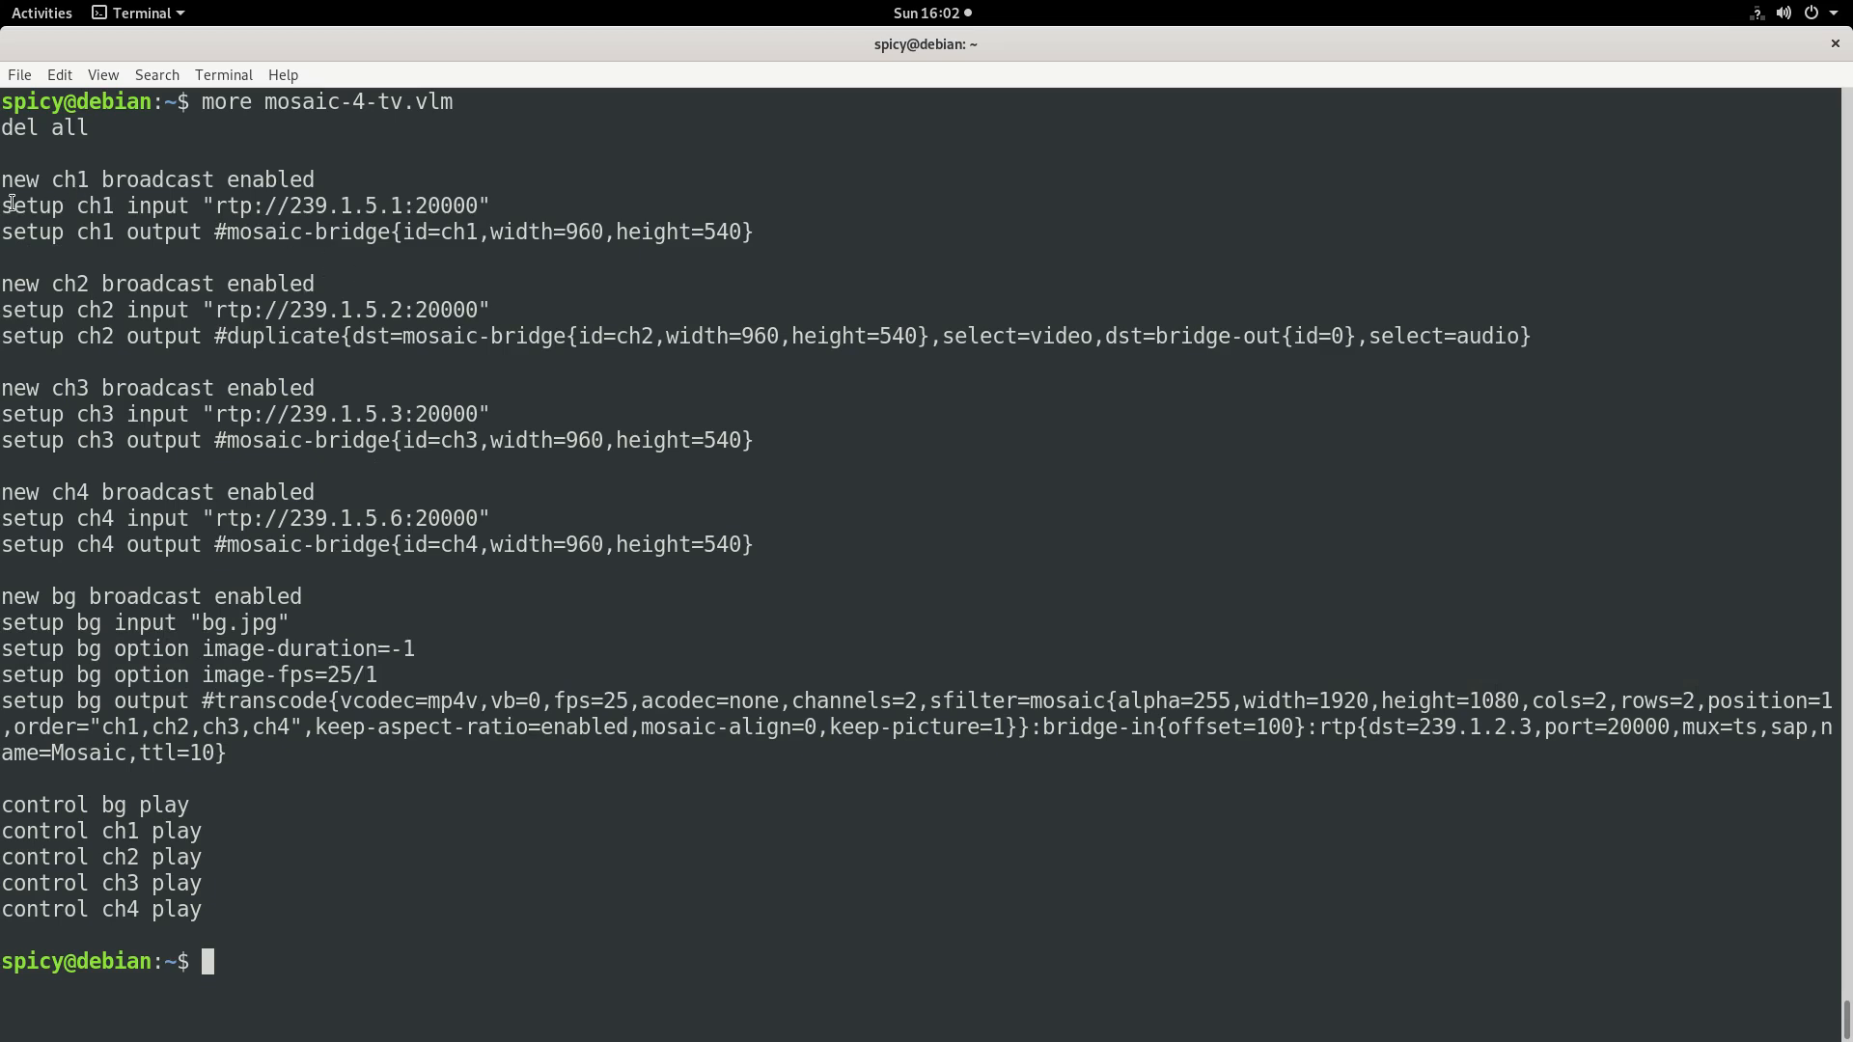
{"action": "left_click_drag", "start_coordinate": [0, 205], "coordinate": [753, 232]}
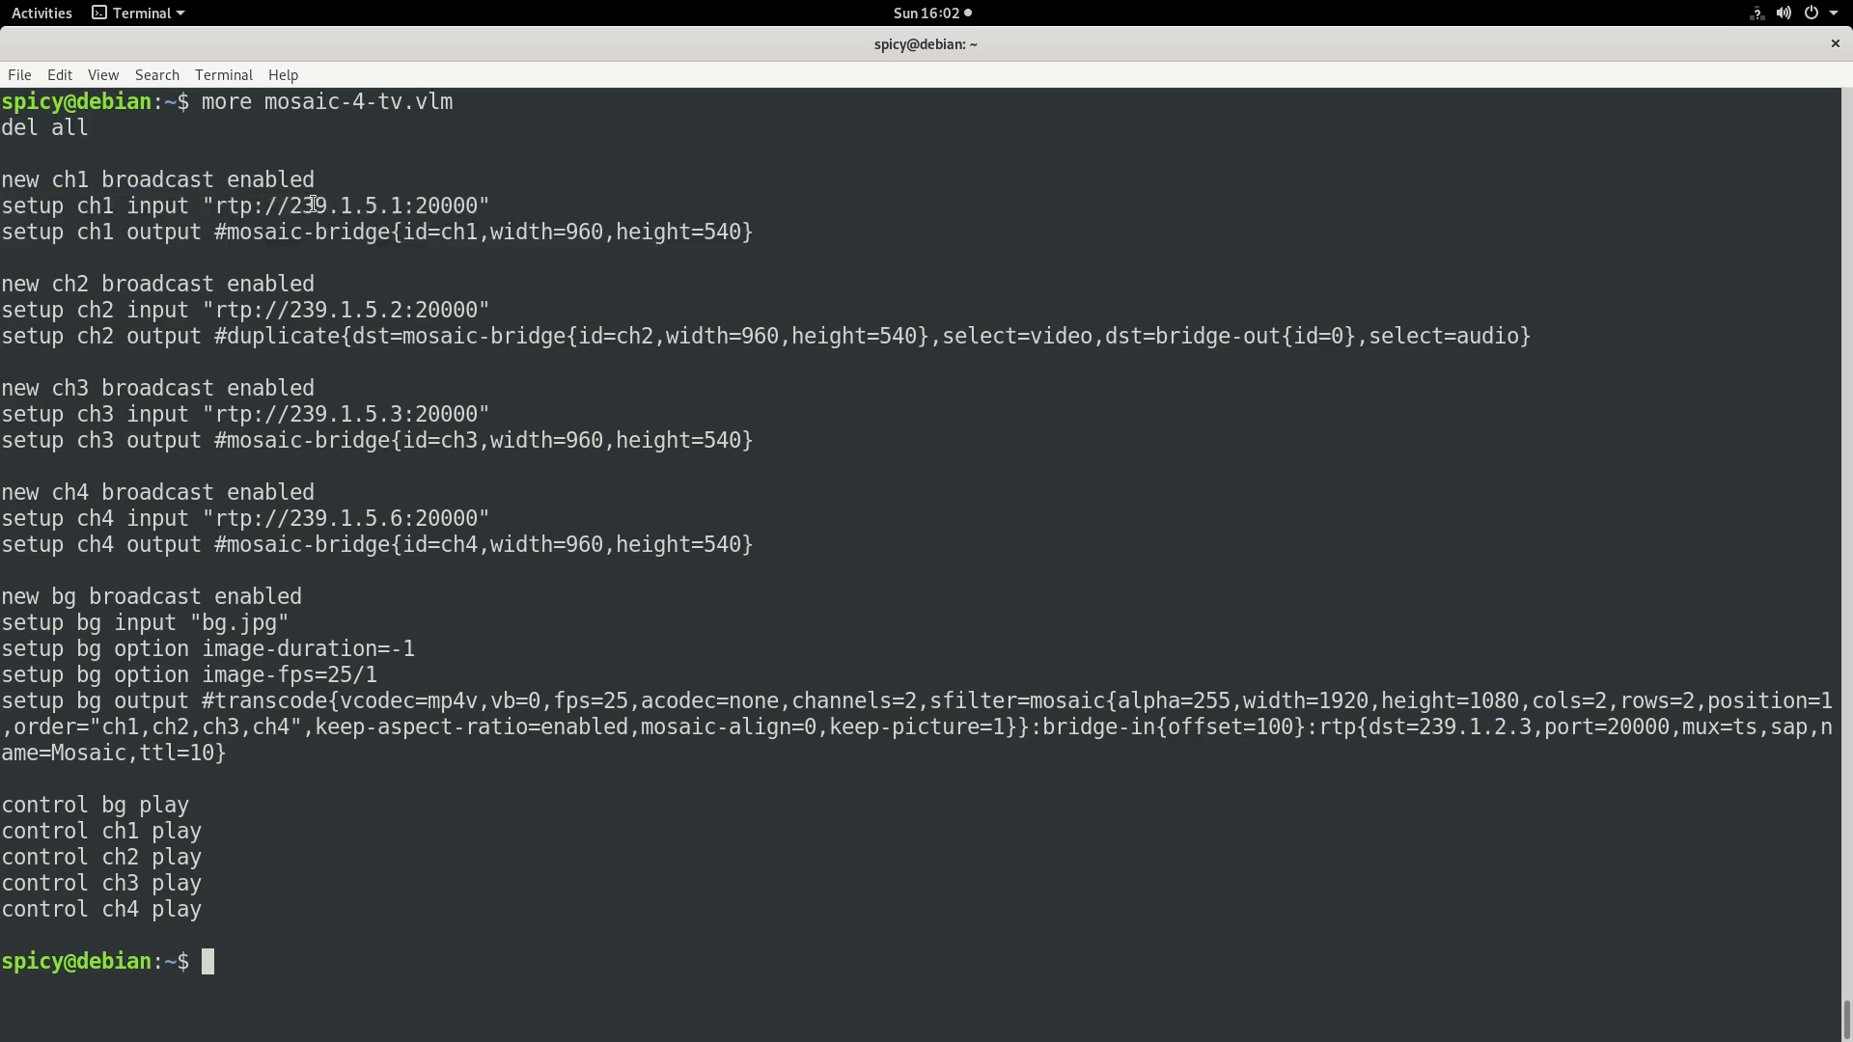
{"action": "double_click", "coordinate": [584, 231]}
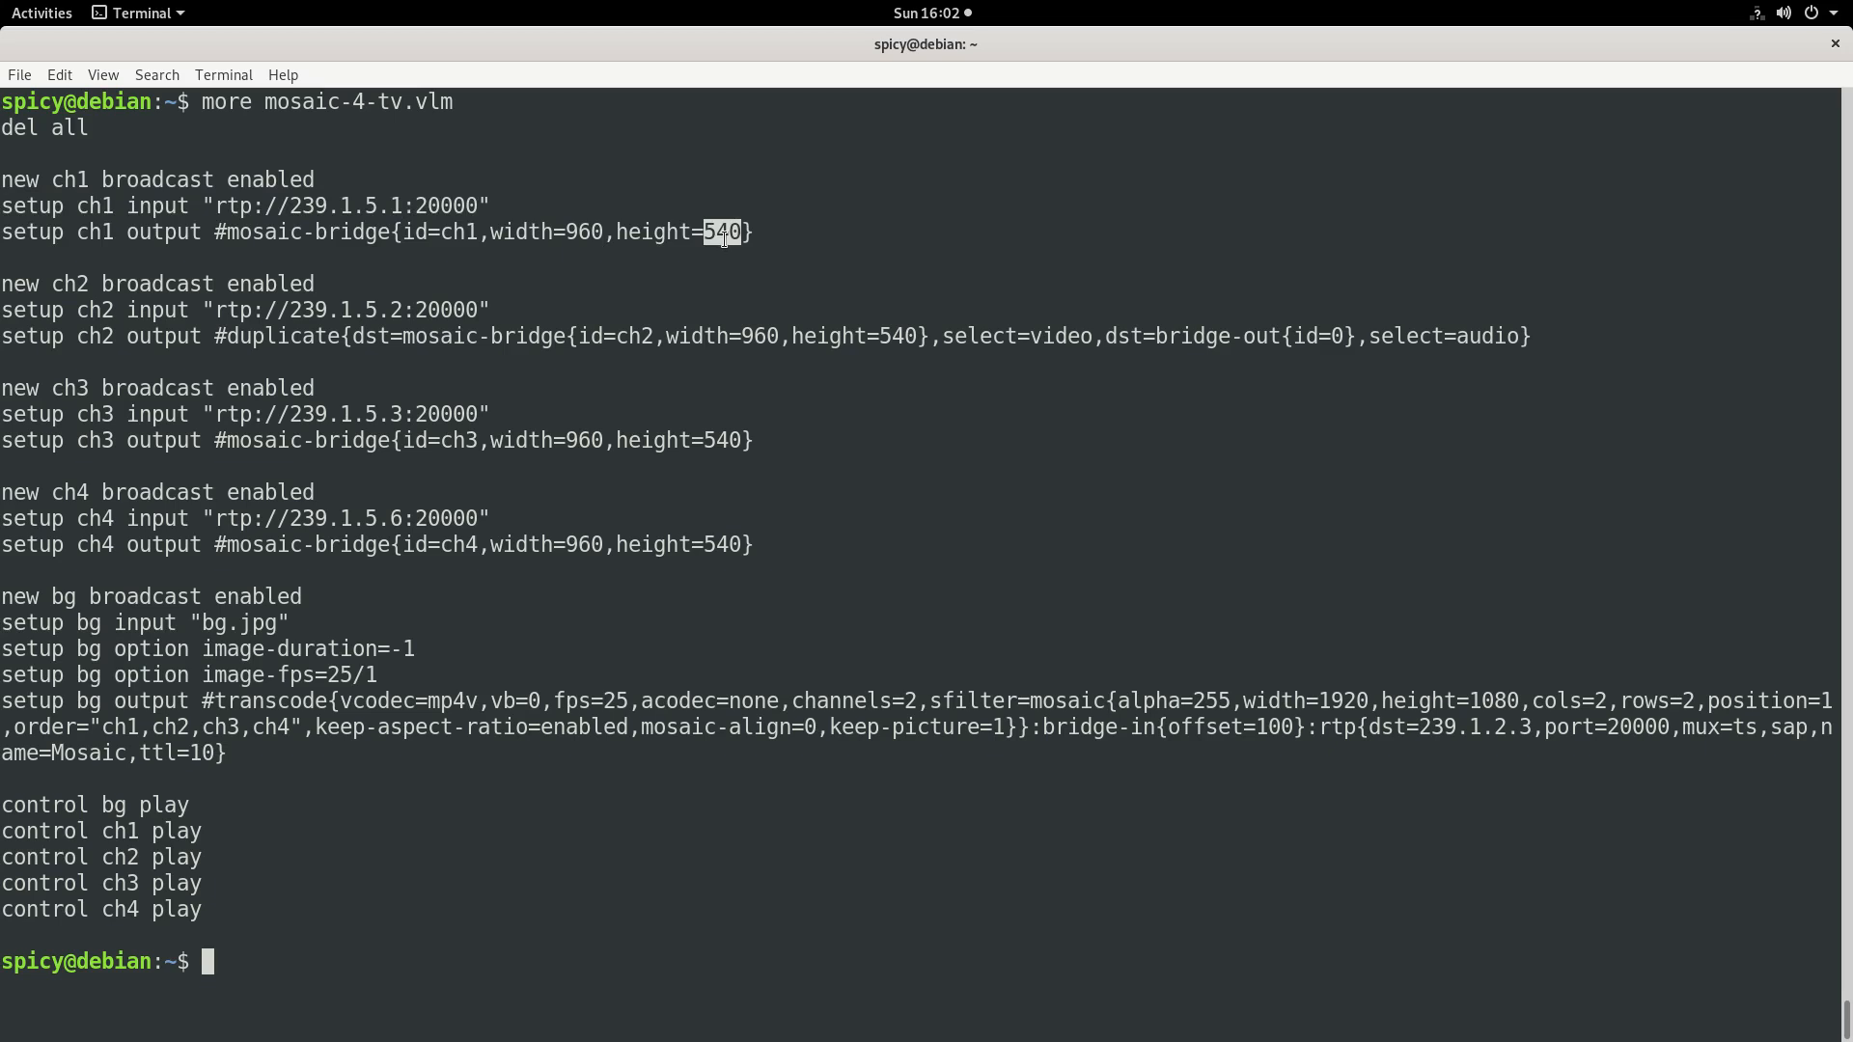
{"action": "mouse_move", "coordinate": [579, 233]}
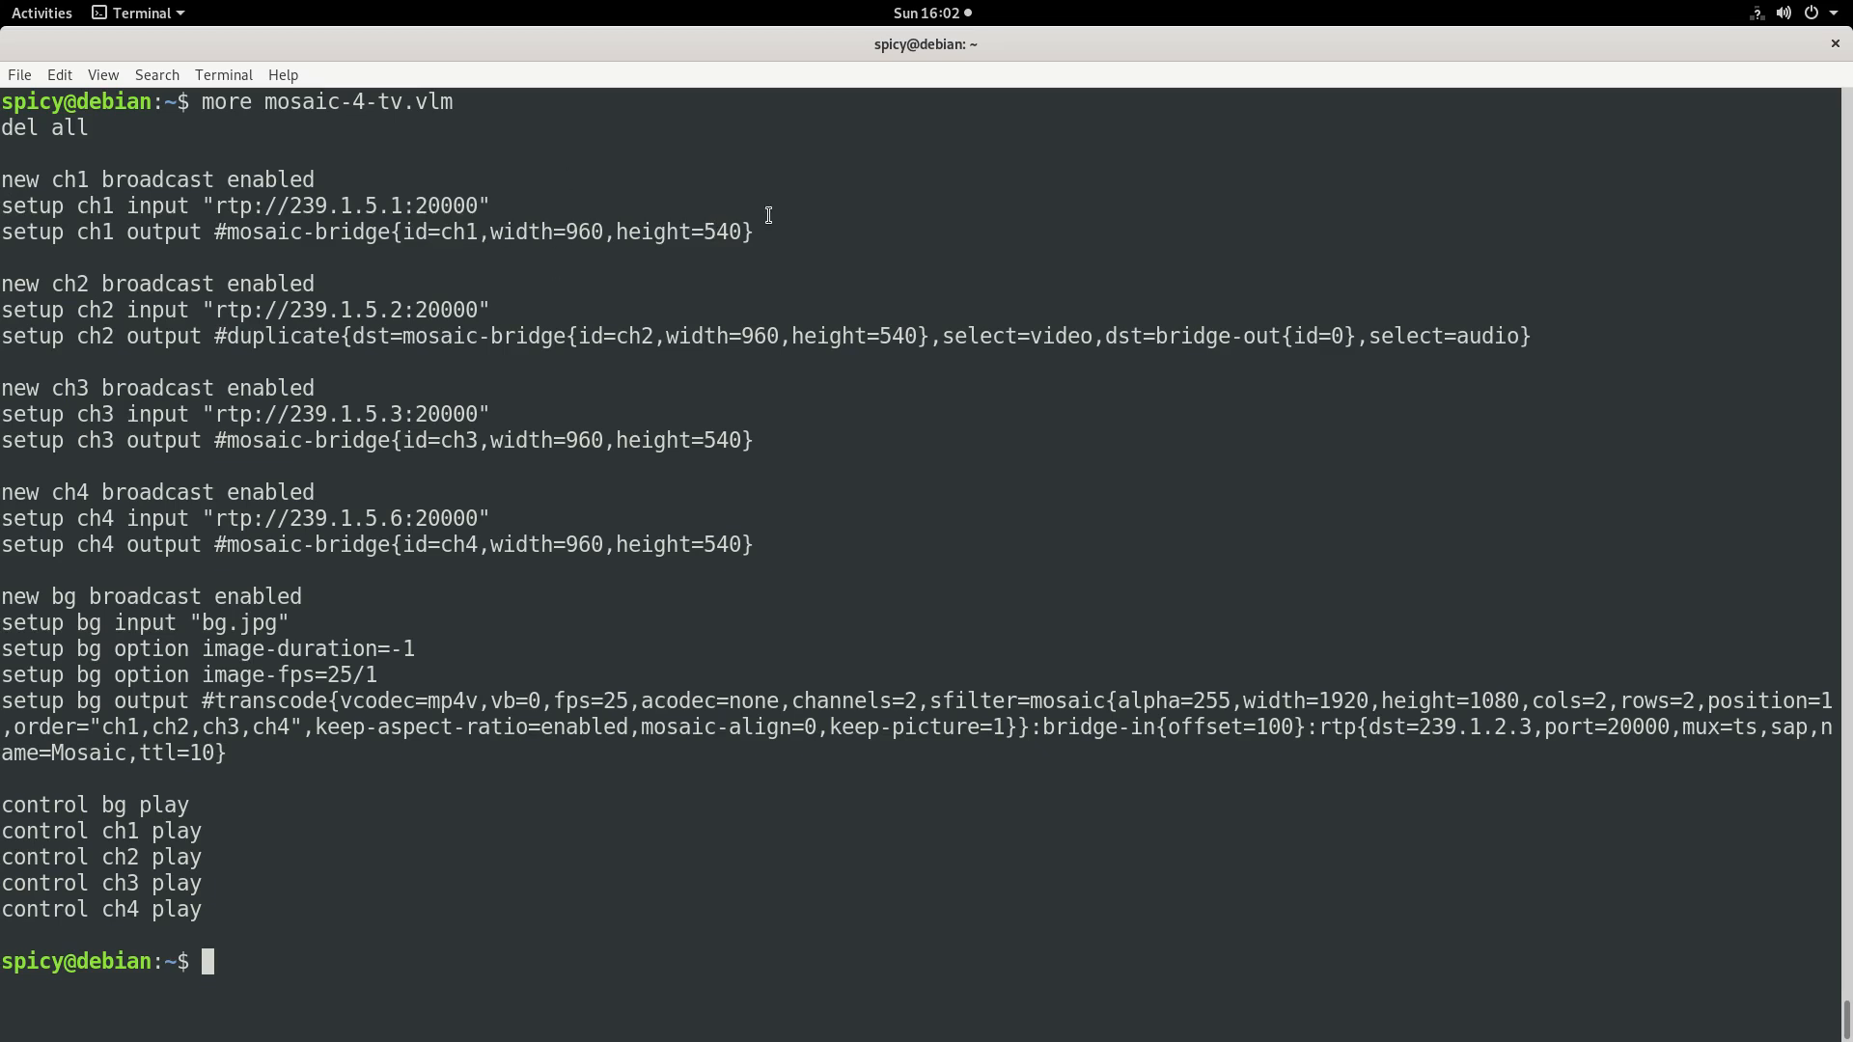
{"action": "mouse_move", "coordinate": [886, 106]}
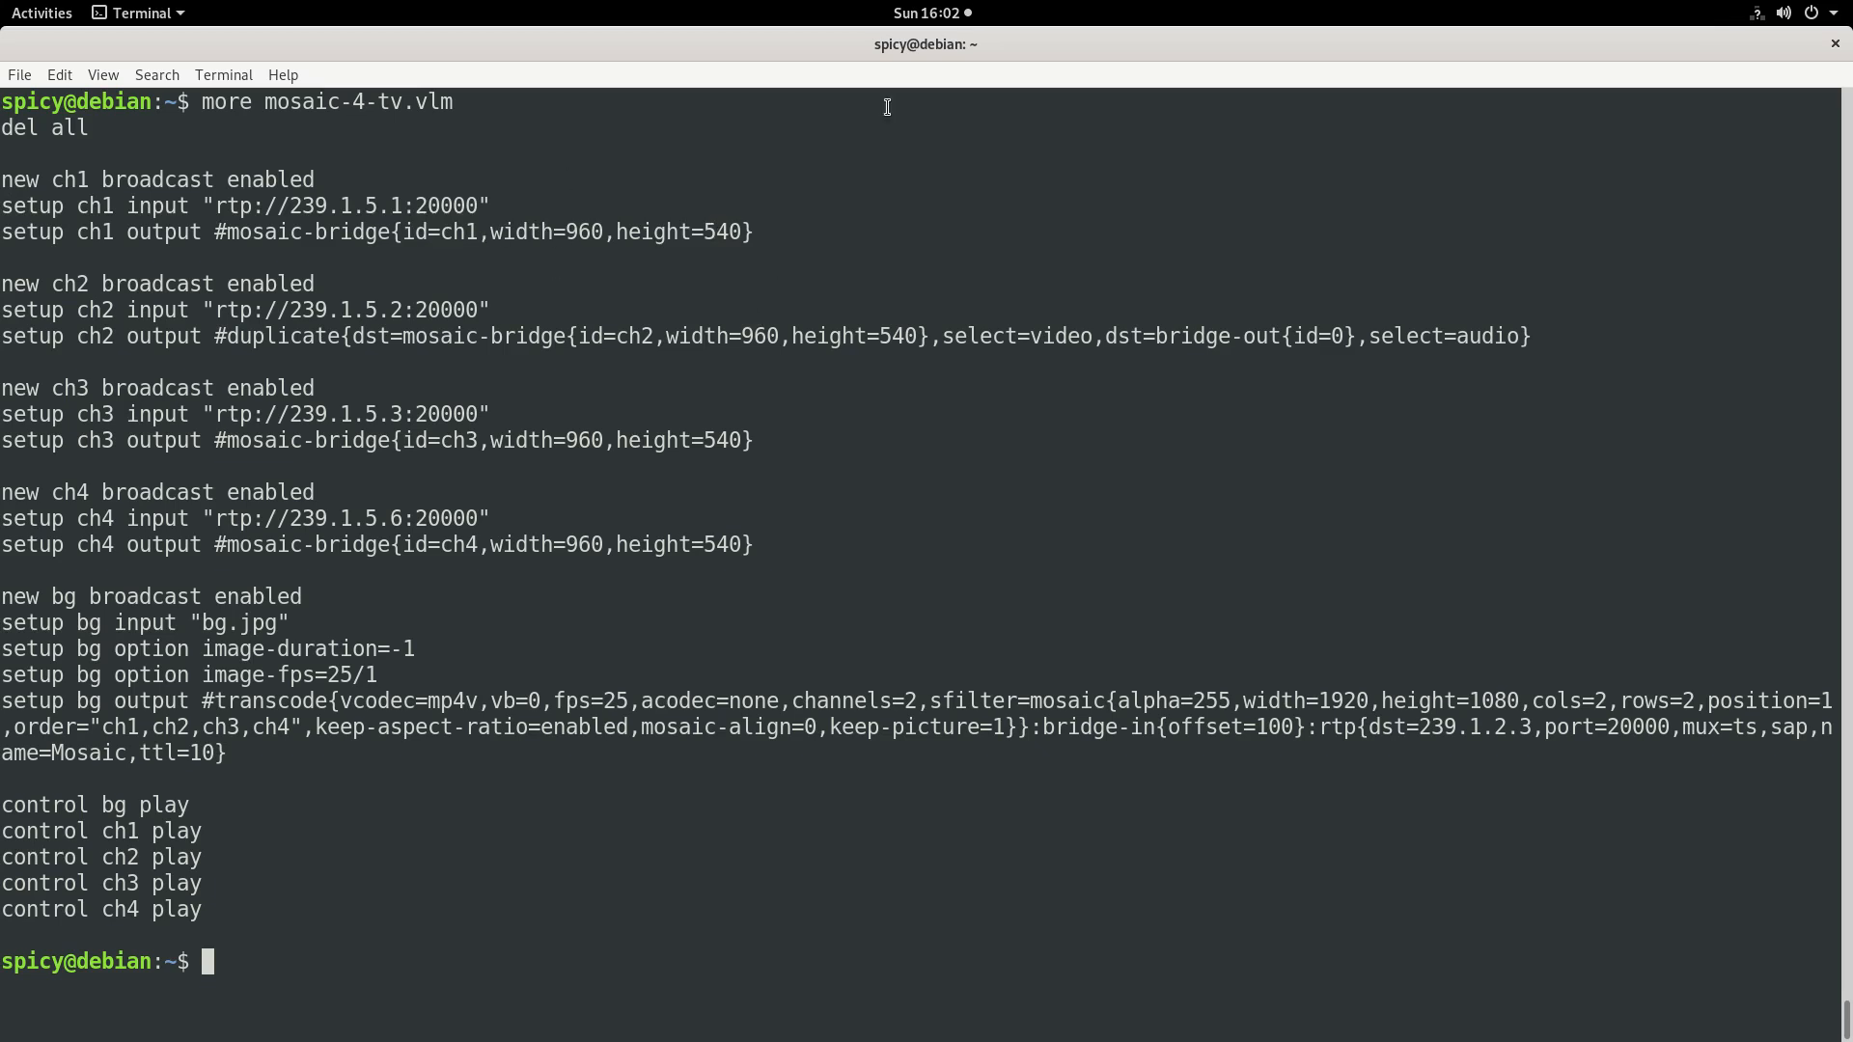
{"action": "mouse_move", "coordinate": [162, 121]}
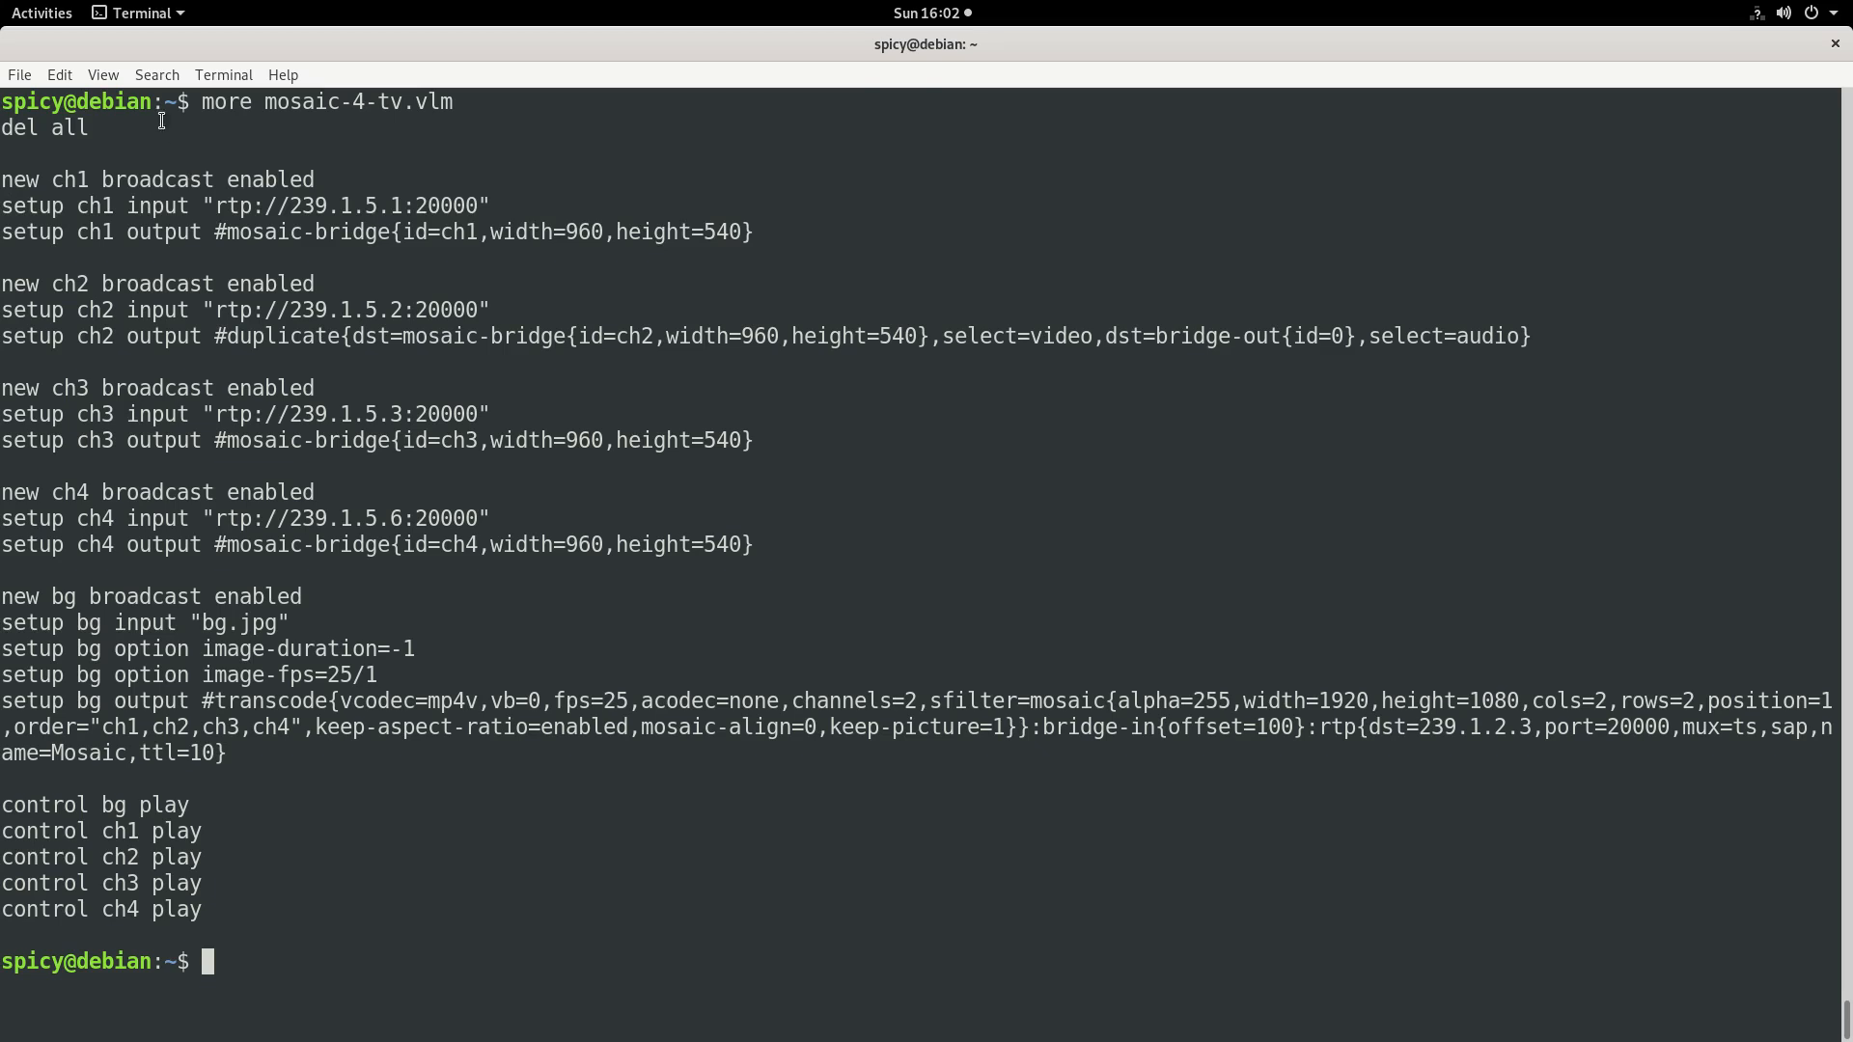